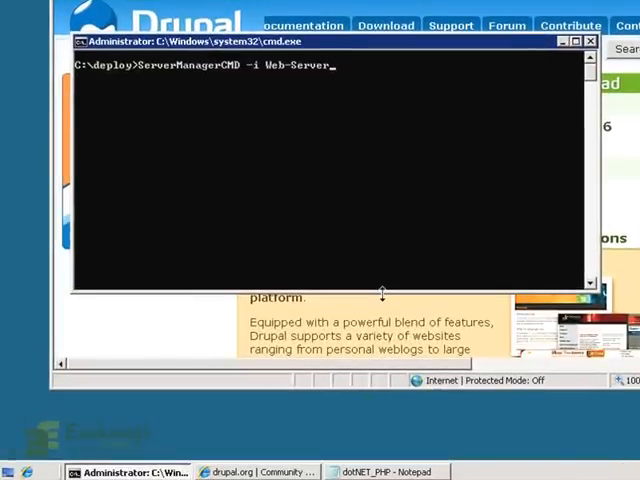
pyautogui.moveTo(364, 232)
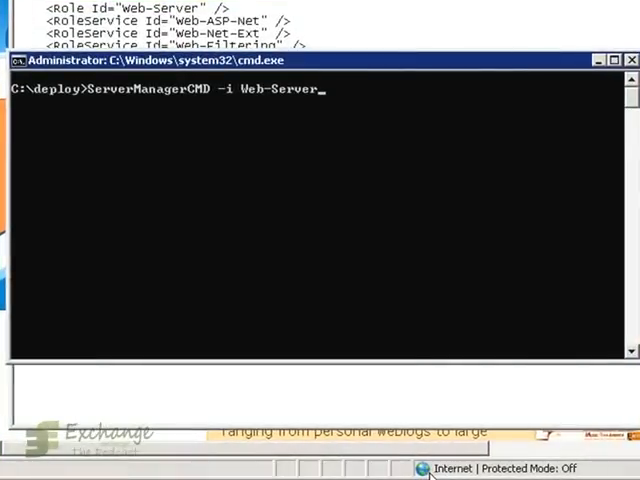
# Step: Run ServerManagerCMD -inputPath dotNET_PHP.xml in place of the -i Web-Server argument
pyautogui.press('Backspace')
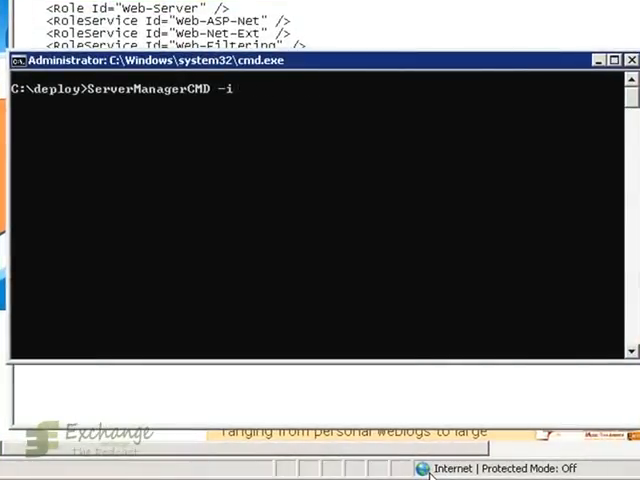
pyautogui.write('npo')
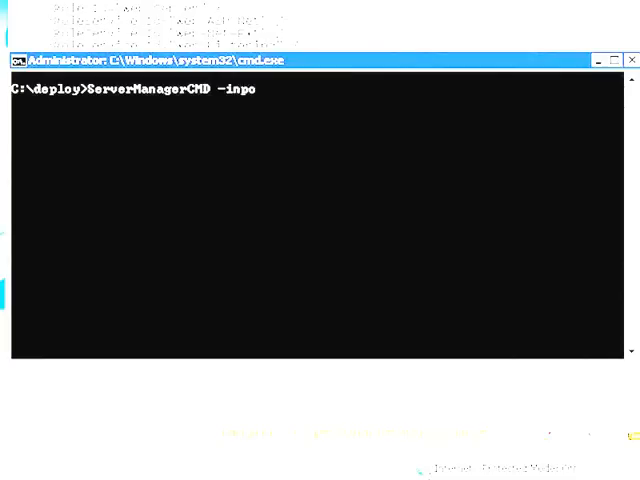
pyautogui.write('utPat')
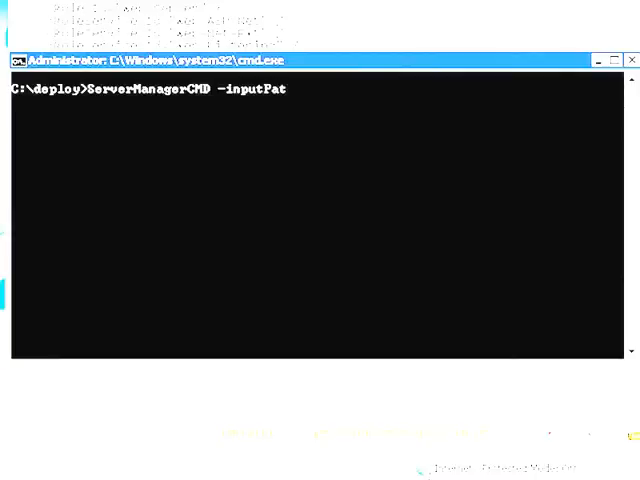
pyautogui.write('h dot')
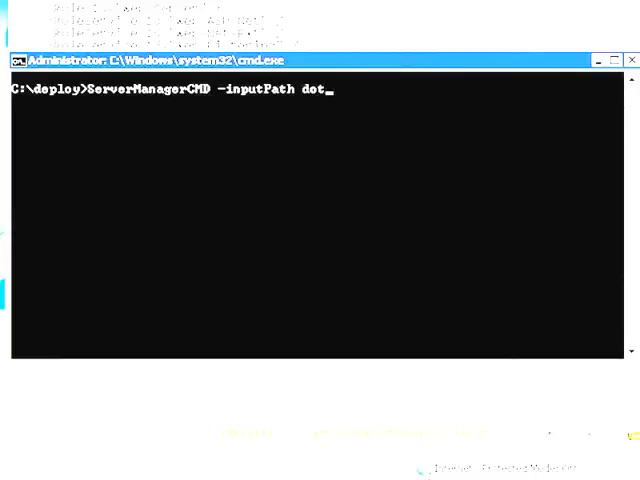
pyautogui.write('NET_PHP.xml')
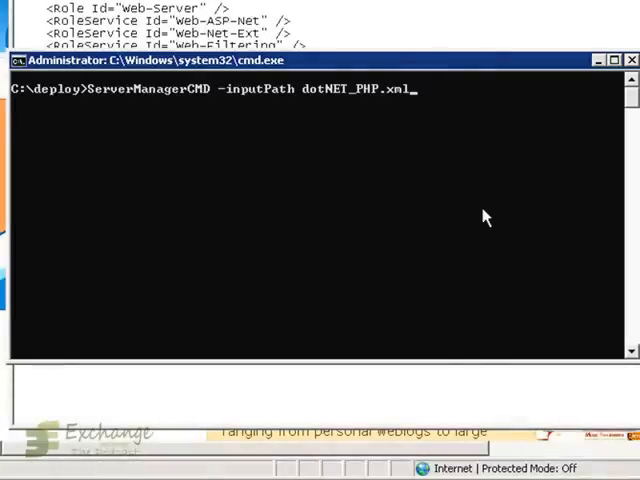
pyautogui.press('Return')
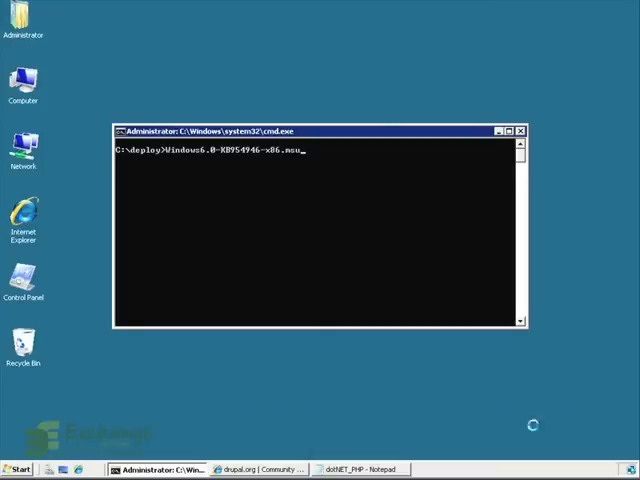
pyautogui.moveTo(428, 246)
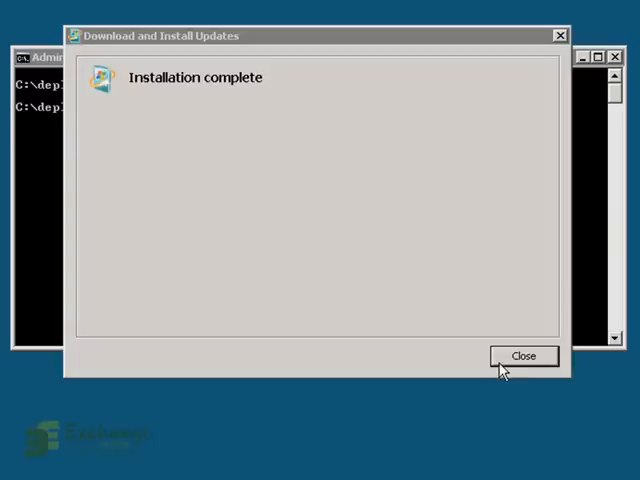
# Step: Close the 'Installation complete' window for the KB954946 update
pyautogui.click(524, 356)
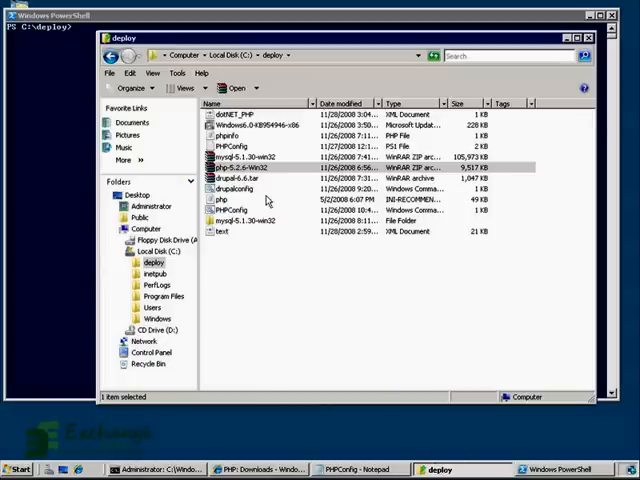
# Step: Extract php-5.2.6-Win32.zip into C:\php
pyautogui.rightClick(250, 168)
pyautogui.write('C:\\php')
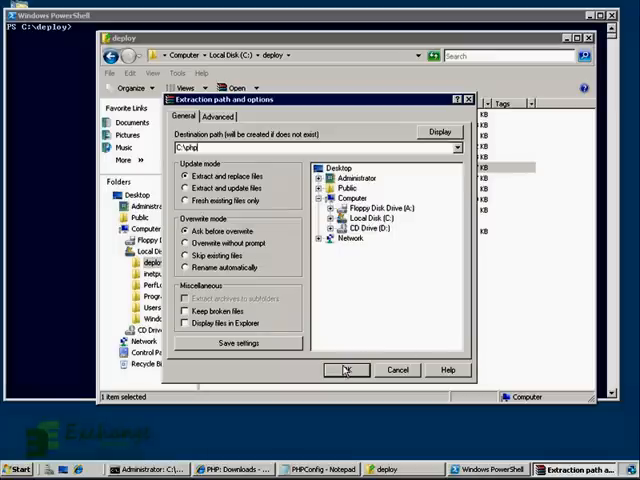
pyautogui.click(346, 370)
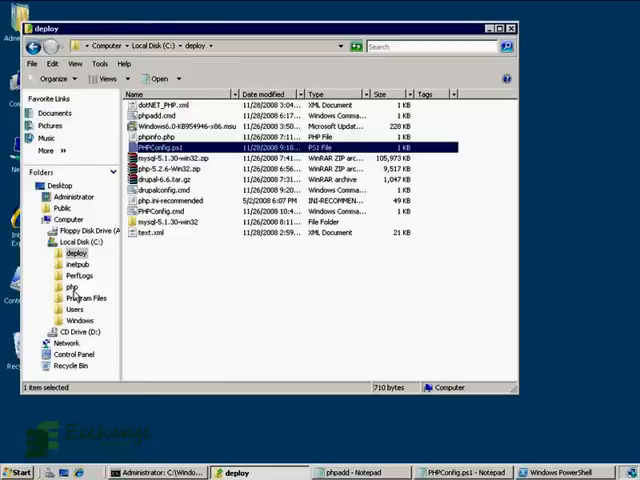
# Step: View PHPConfig.ps1 in Notepad and highlight the php_mysql extension it enables
pyautogui.click(72, 286)
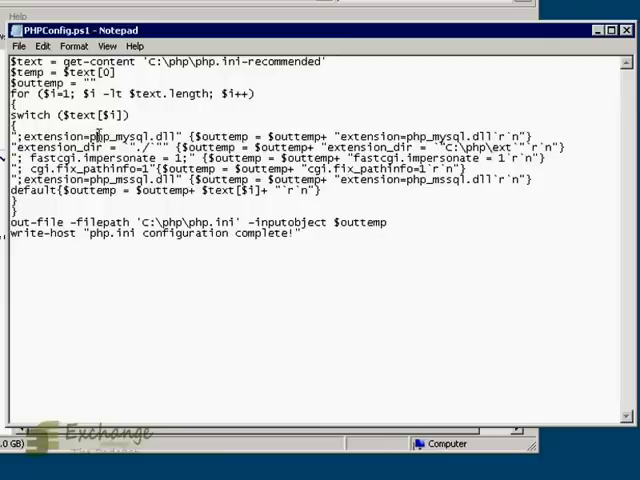
pyautogui.doubleClick(120, 136)
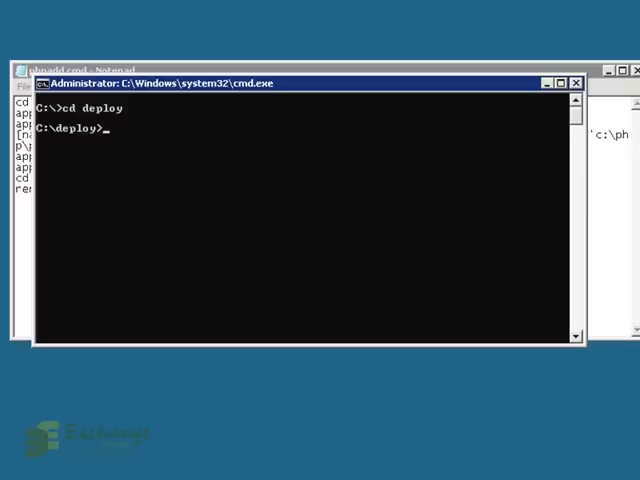
pyautogui.moveTo(36, 236)
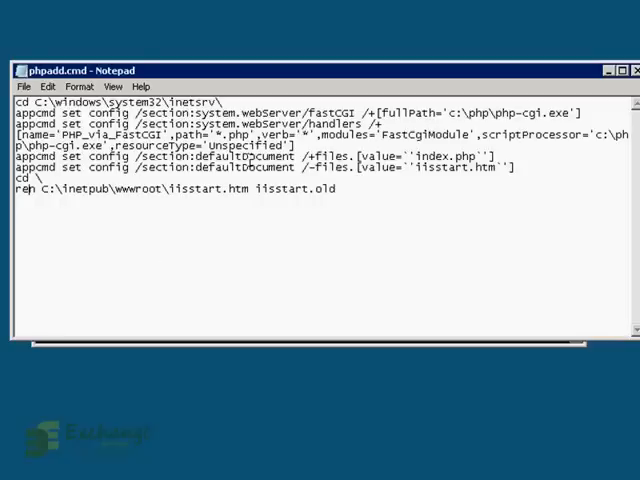
# Step: Run phpadd.cmd to apply the FastCGI, PHP handler and default document settings to IIS
pyautogui.doubleClick(464, 156)
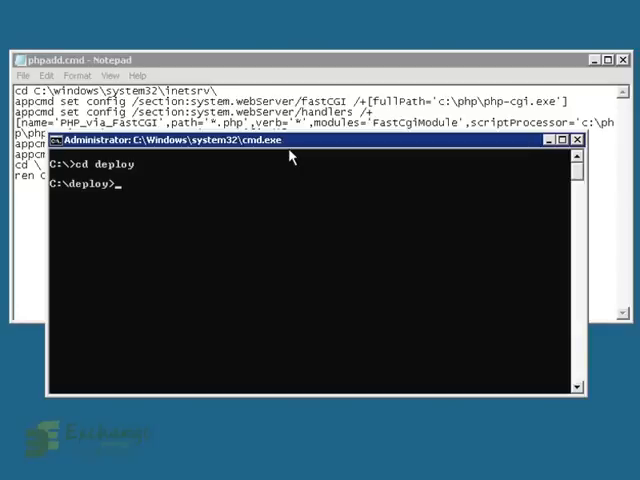
pyautogui.write('phpad')
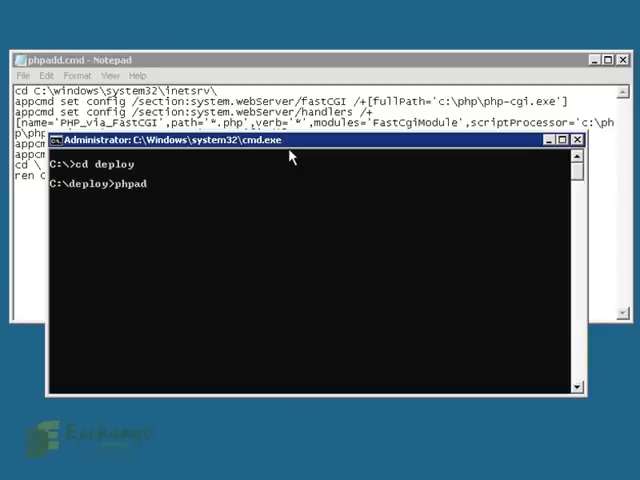
pyautogui.write('d.cmd')
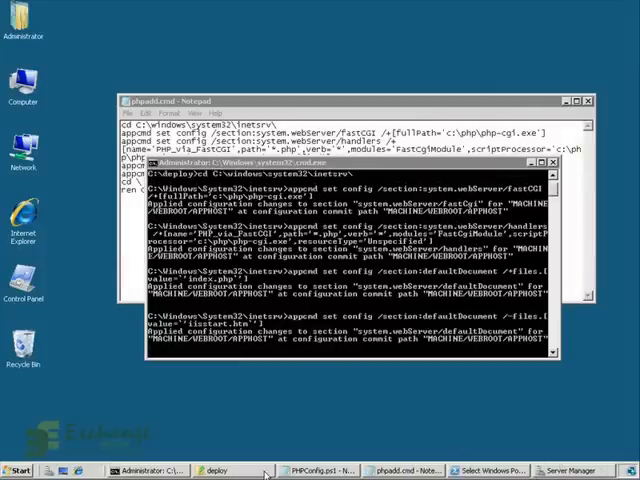
# Step: Check phpinfo.php holds only a phpinfo() call, close Notepad and switch to Internet Explorer
pyautogui.click(224, 470)
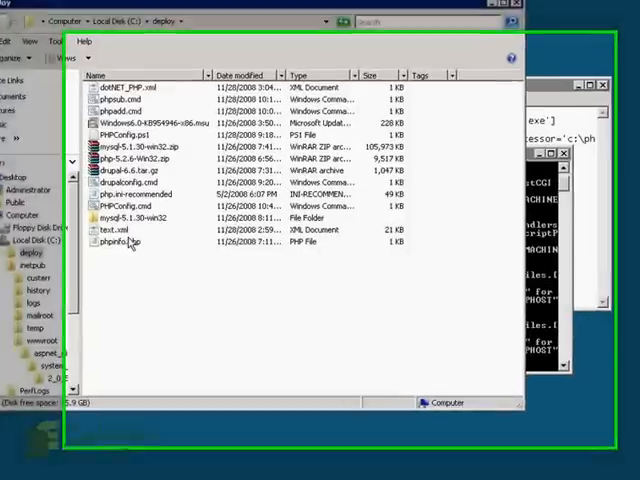
pyautogui.rightClick(118, 242)
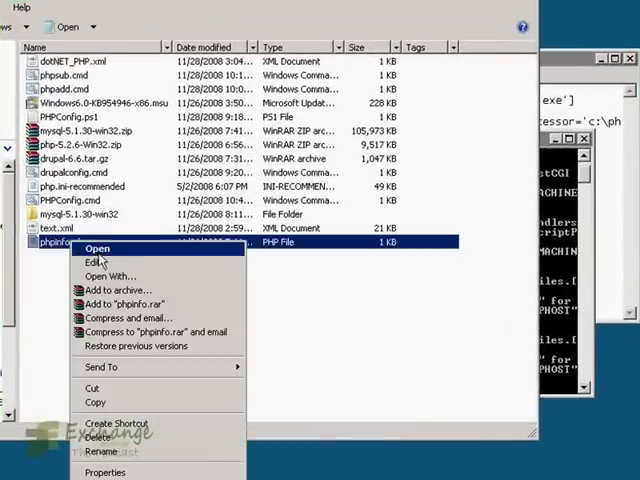
pyautogui.click(92, 262)
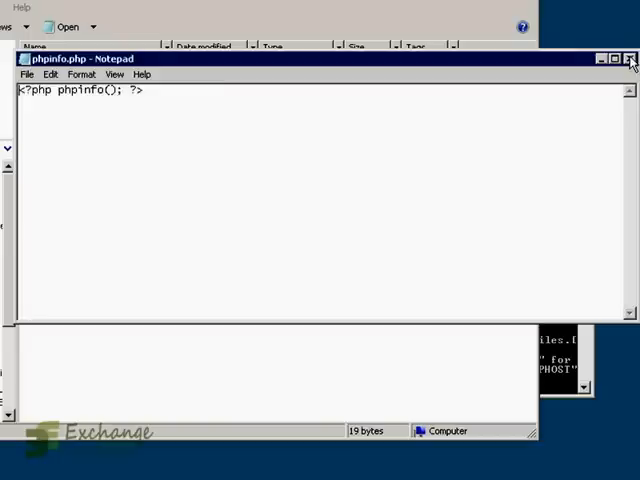
pyautogui.click(630, 58)
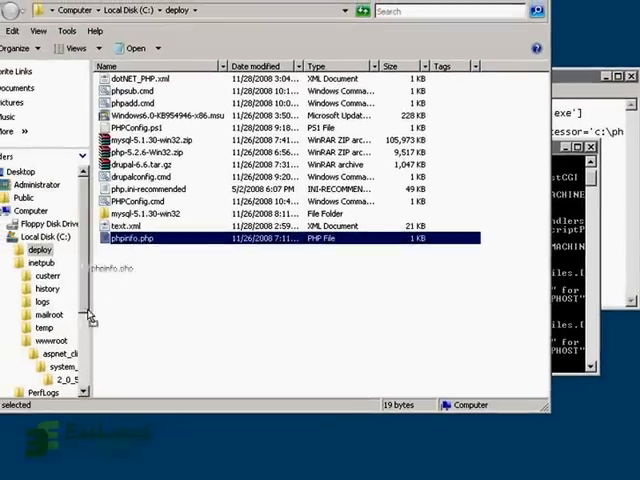
pyautogui.click(44, 340)
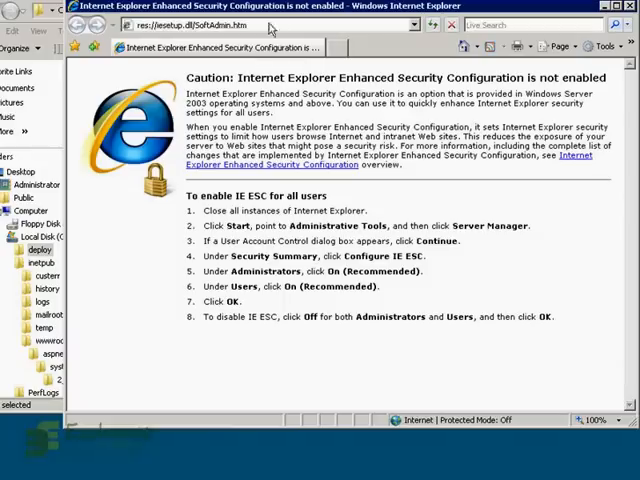
# Step: Load localhost/phpinfo.php and review the PHP 5.2.6 CGI/FastCGI info page
pyautogui.write('localhost/phpinfo.php')
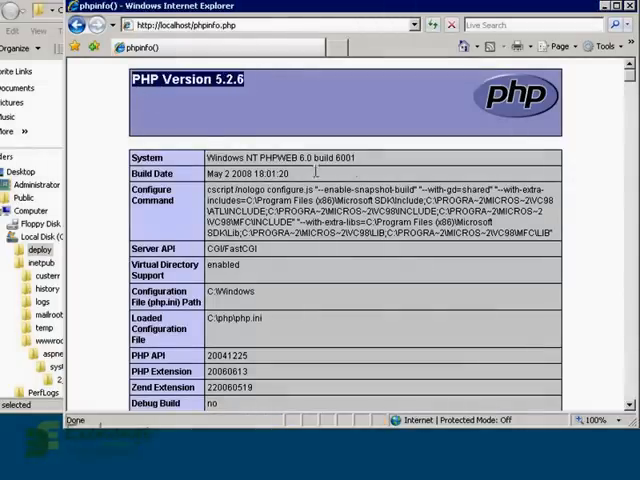
pyautogui.doubleClick(268, 158)
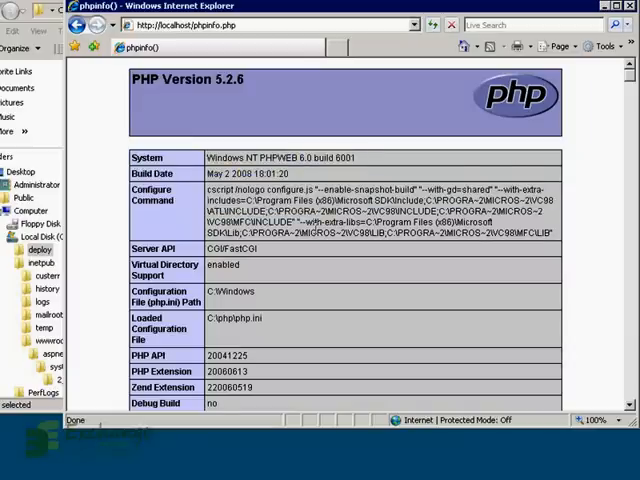
pyautogui.scroll(-3)
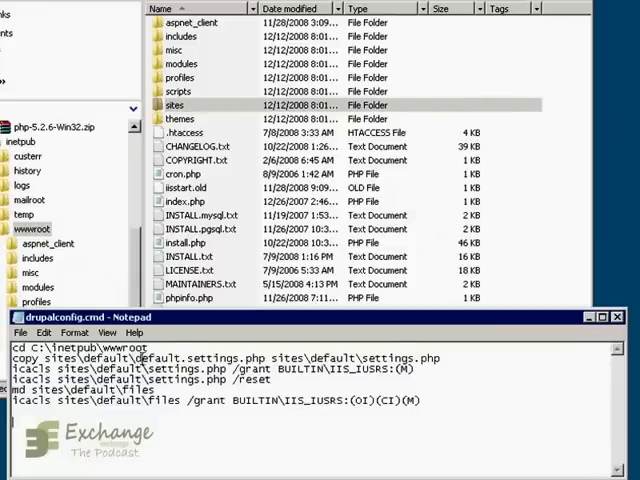
# Step: Browse the wwwroot folder while reviewing drupalconfig.cmd in Notepad
pyautogui.doubleClick(204, 358)
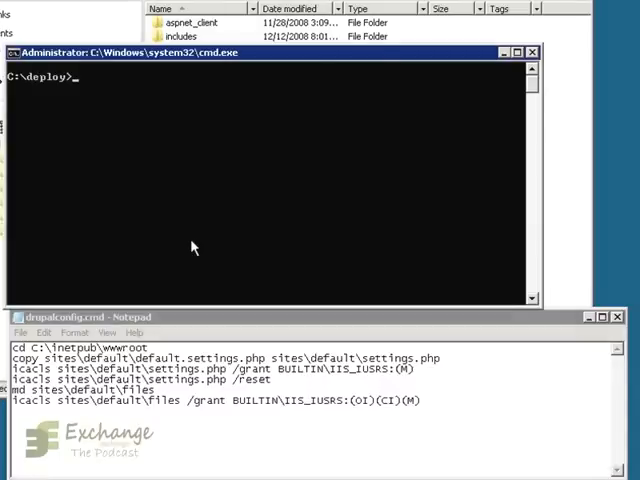
# Step: Change the Command Prompt directory to C:\deploy
pyautogui.write('cd \\deploy')
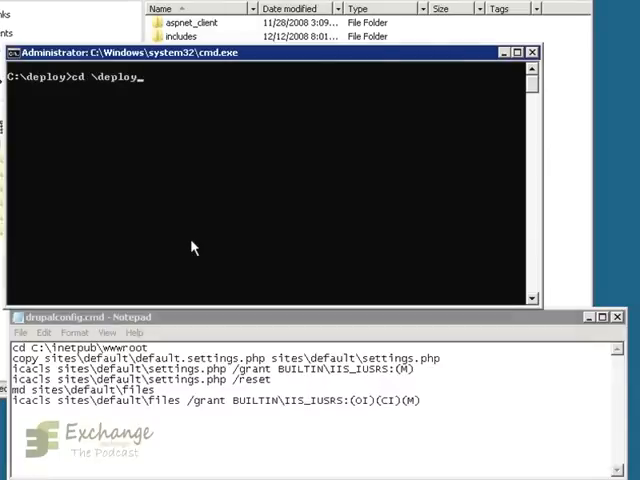
pyautogui.press('Return')
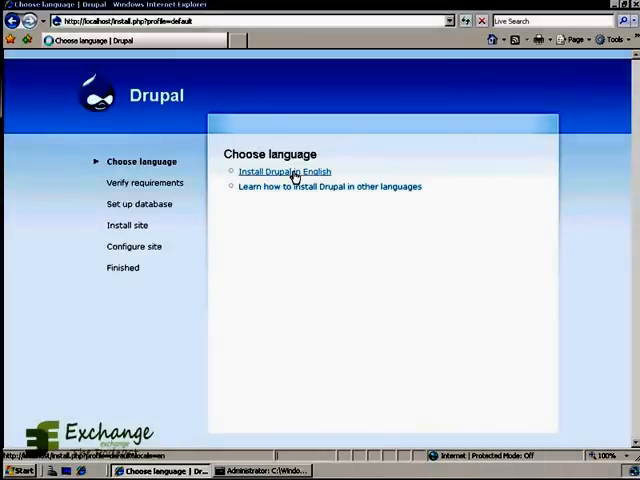
# Step: Install Drupal in English with database DrupalDB, user Drupal and a password, then save
pyautogui.click(284, 172)
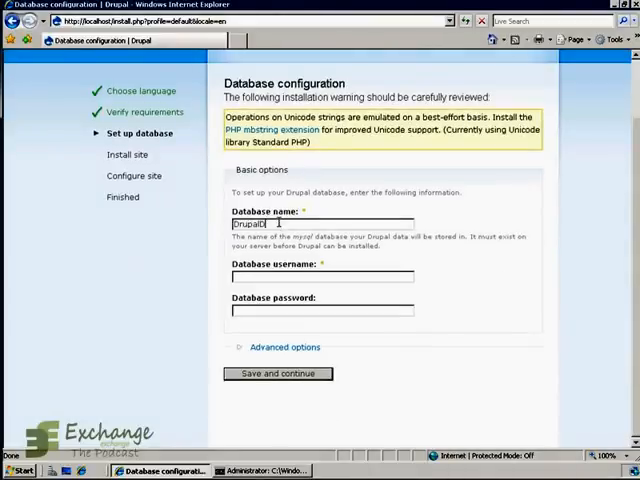
pyautogui.write('Drupal')
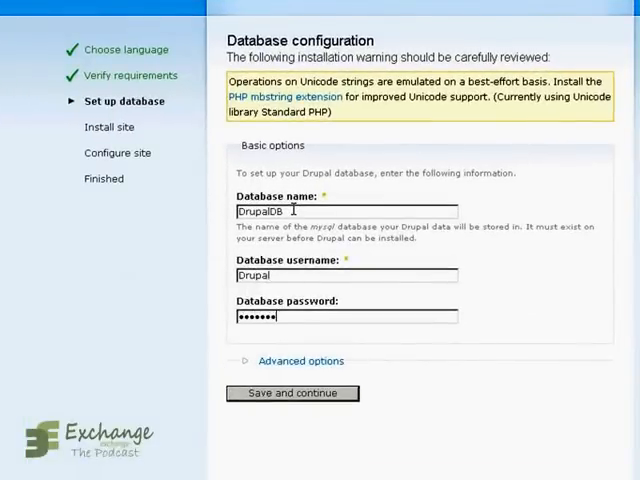
pyautogui.write('••••')
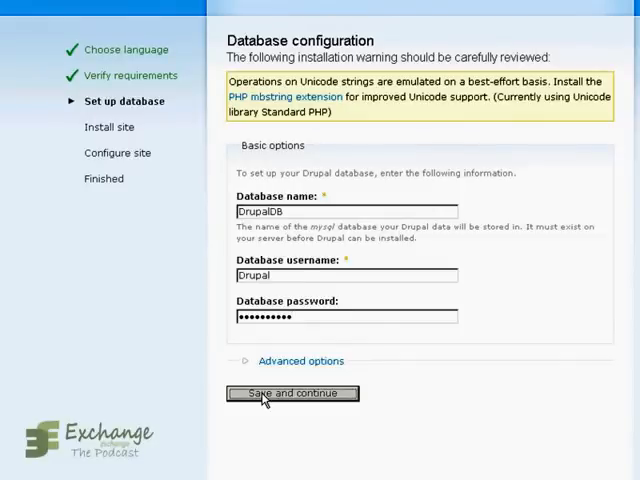
pyautogui.click(292, 392)
pyautogui.write('The')
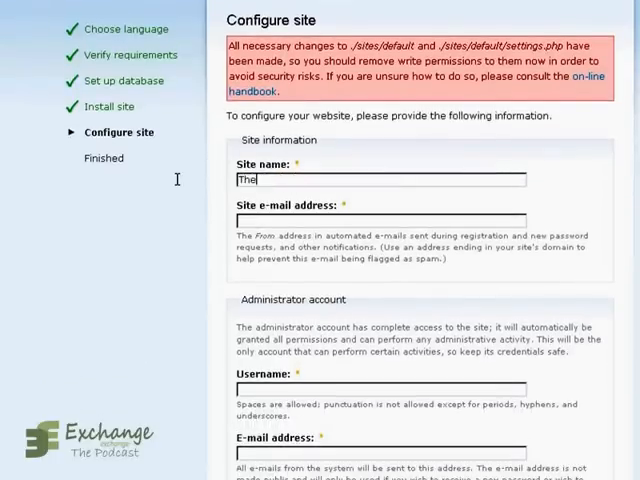
# Step: Name the site 'The Coffee filter' and fill in the site e-mail address
pyautogui.write('Coffee filte')
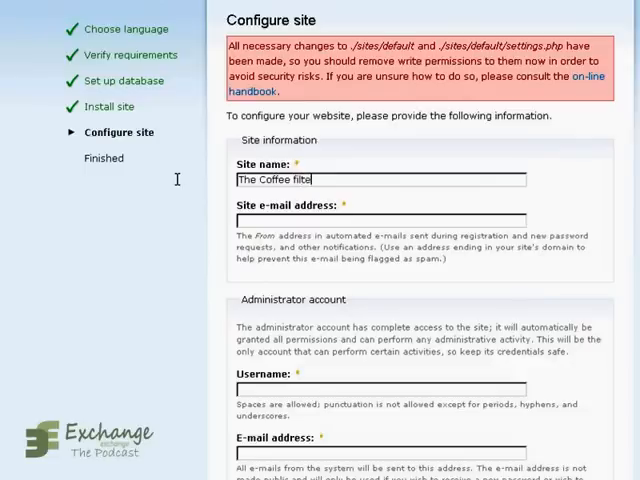
pyautogui.write('r')
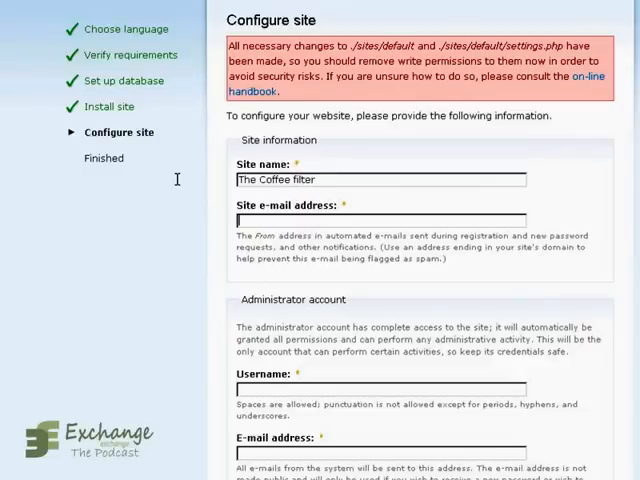
pyautogui.write('web.')
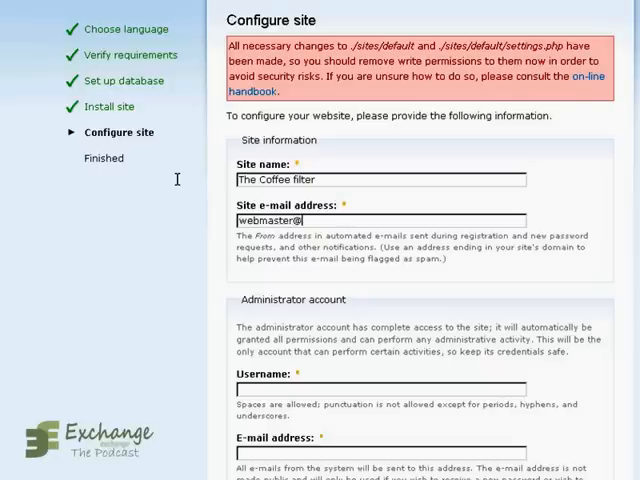
pyautogui.write('thecoffeefilter.com')
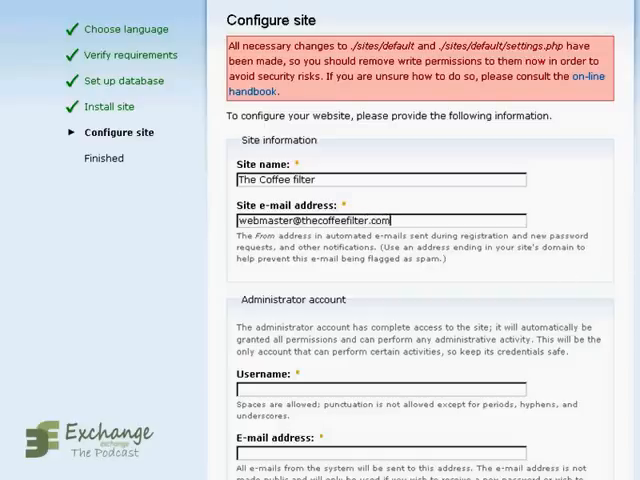
pyautogui.scroll(-3)
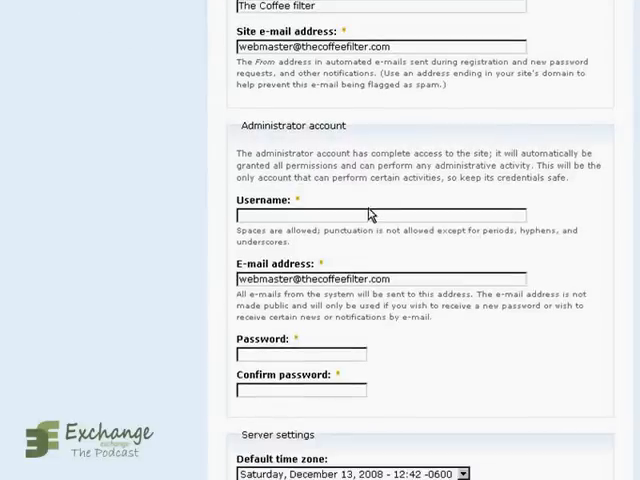
# Step: Enter the administrator account 'coffeeadmin' with e-mail and password, then save and continue
pyautogui.write('coffeea')
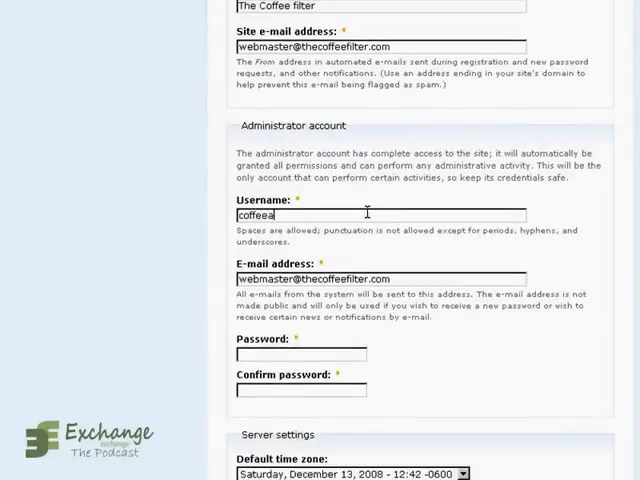
pyautogui.write('dmin')
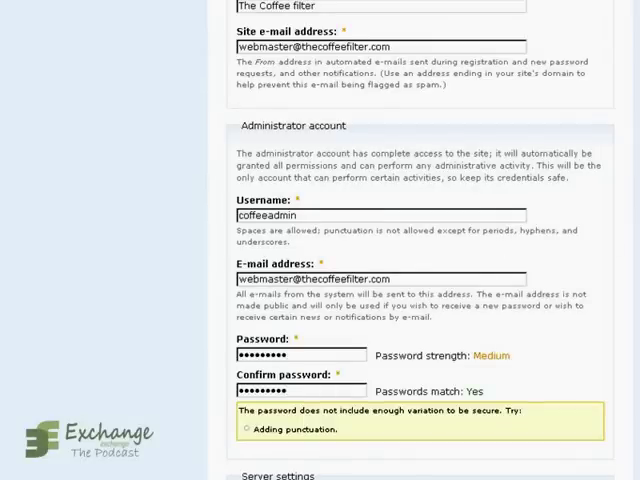
pyautogui.scroll(-3)
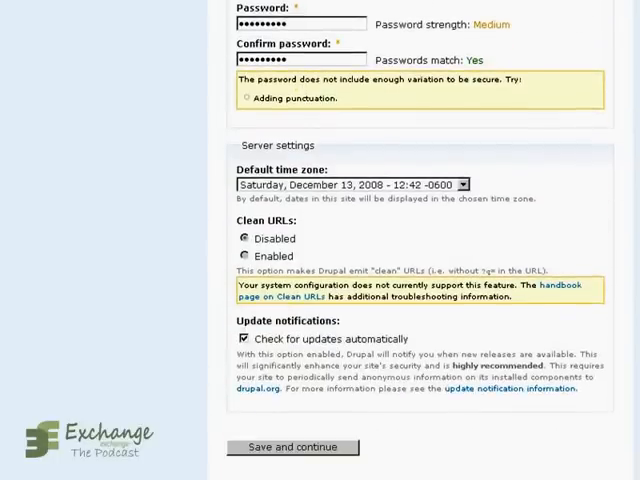
pyautogui.scroll(-3)
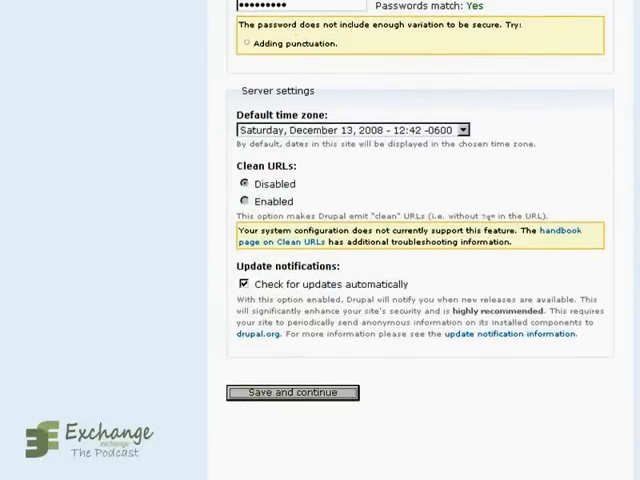
pyautogui.click(292, 392)
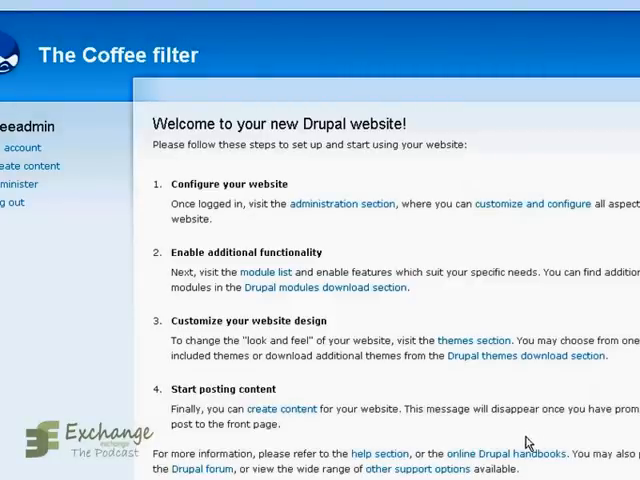
pyautogui.moveTo(32, 156)
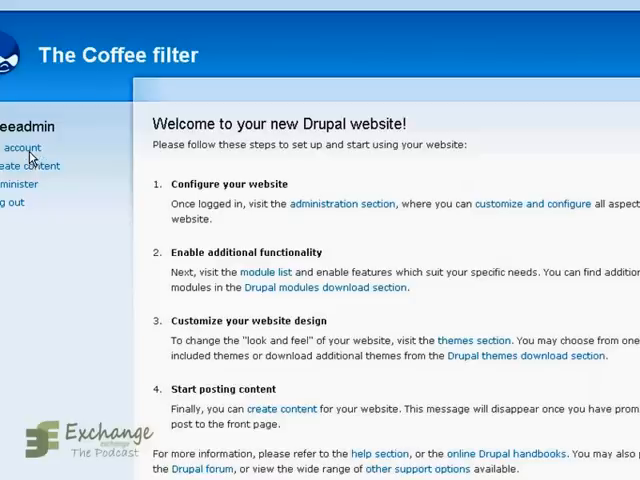
pyautogui.moveTo(280, 216)
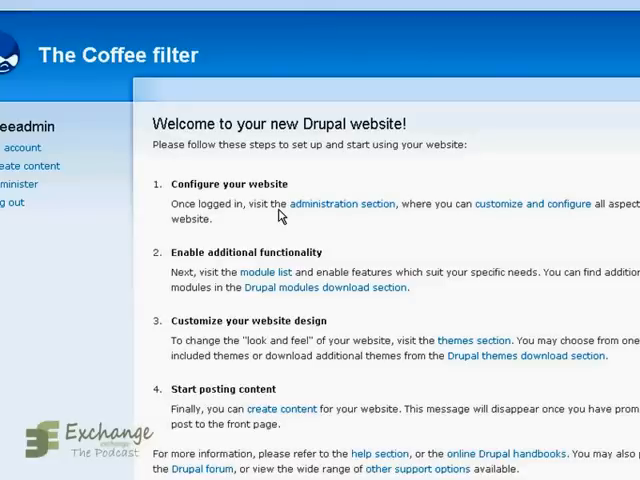
pyautogui.moveTo(320, 224)
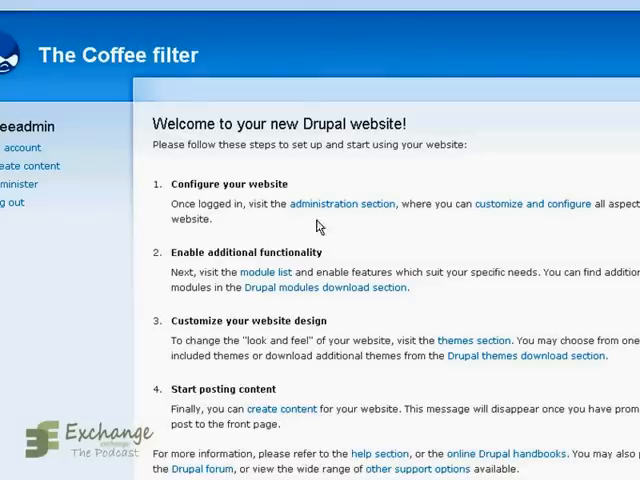
# Step: Go to the site administration pages from the welcome page
pyautogui.click(56, 68)
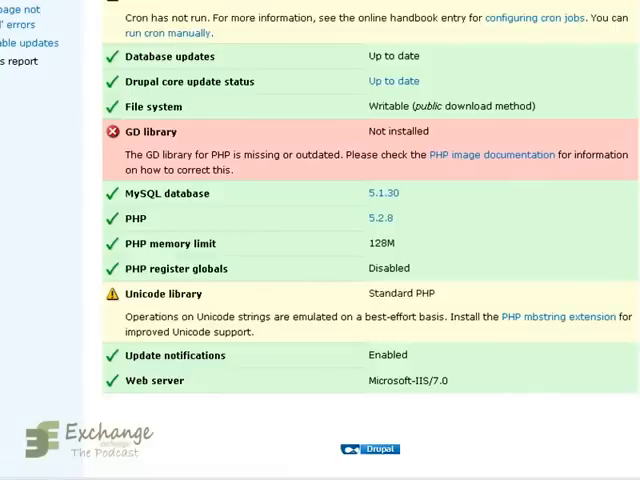
pyautogui.moveTo(576, 420)
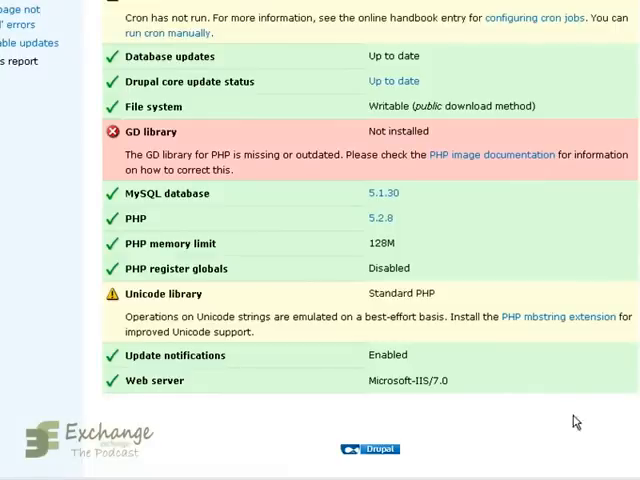
pyautogui.moveTo(390, 370)
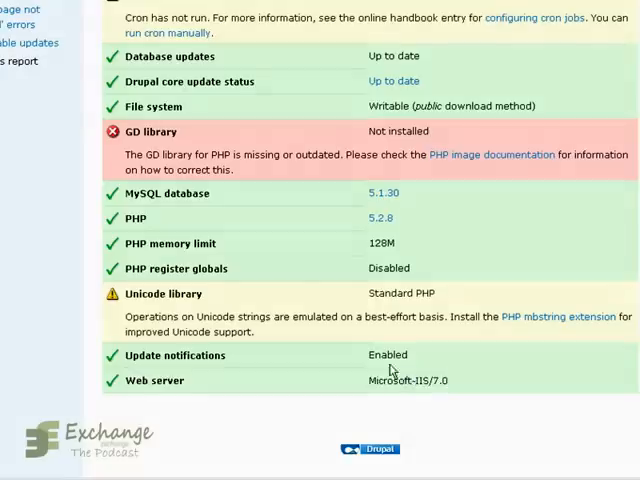
# Step: Highlight the Web server value Microsoft-IIS/7.0 in the status report
pyautogui.doubleClick(406, 380)
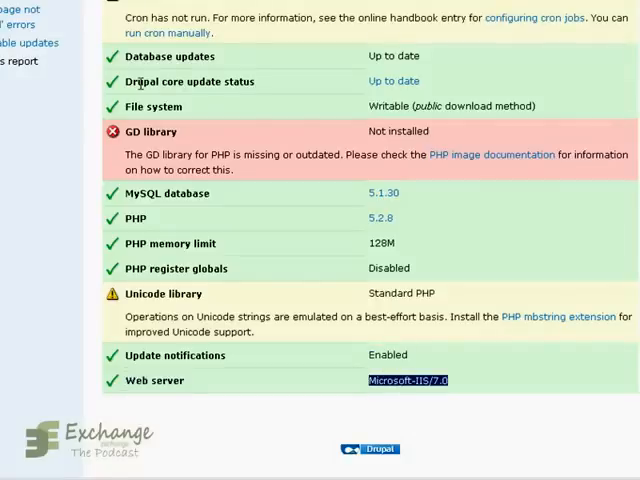